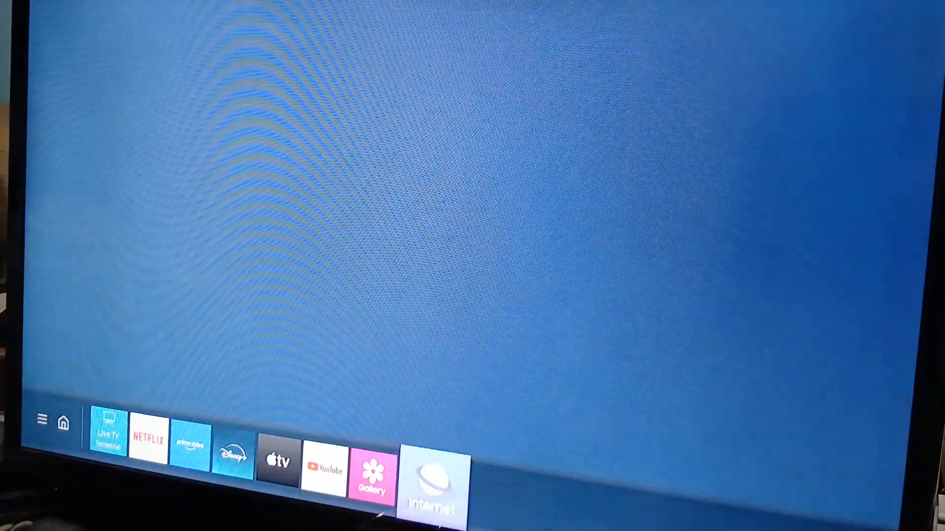
# Step: Launch the Internet browser from the Samsung TV home app row
pyautogui.click(431, 481)
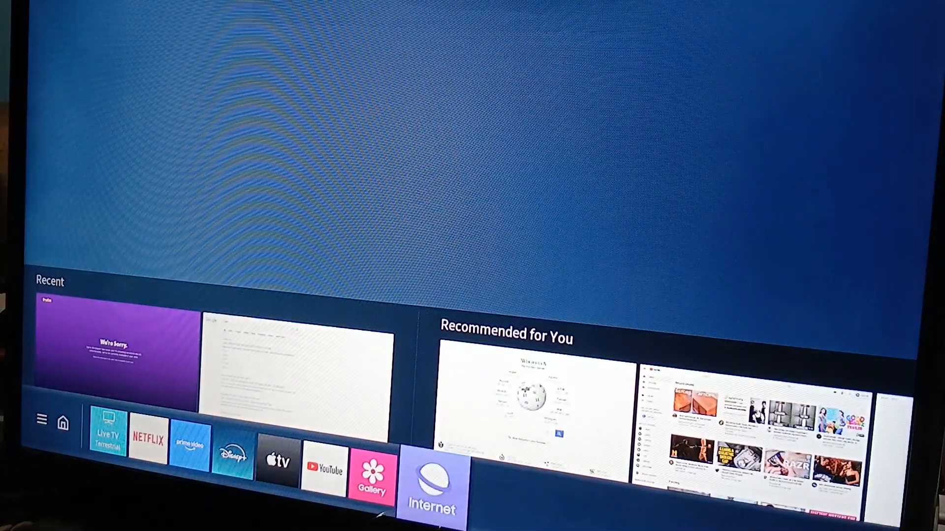
pyautogui.click(430, 480)
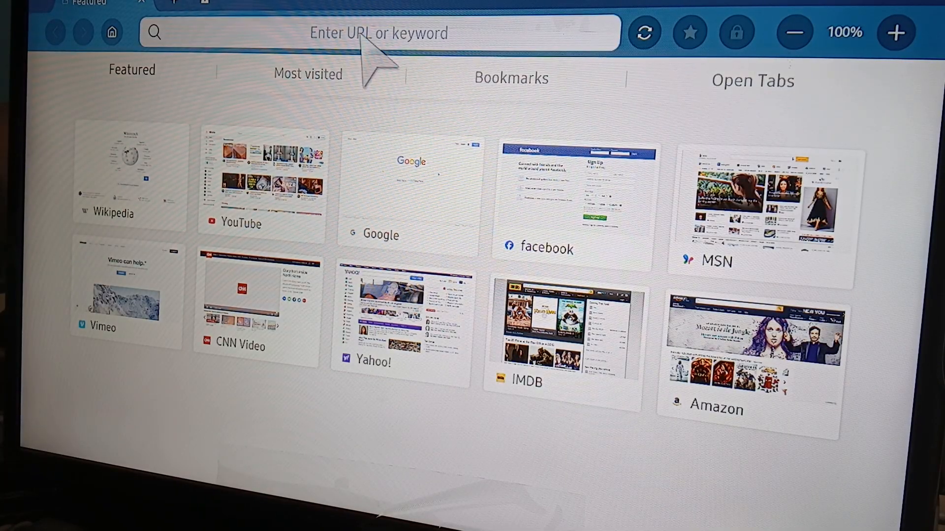
# Step: Search Google for 'glwiz' from the browser's address bar
pyautogui.click(378, 32)
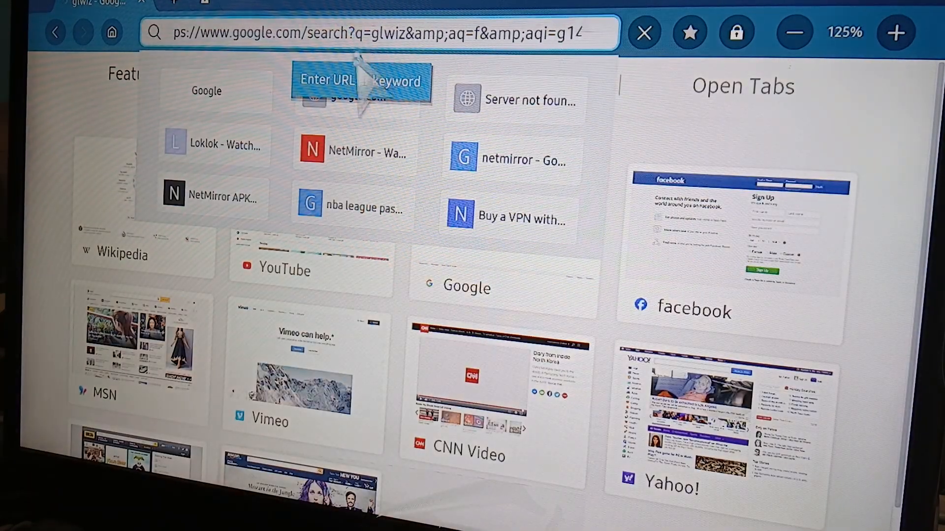
pyautogui.press('Return')
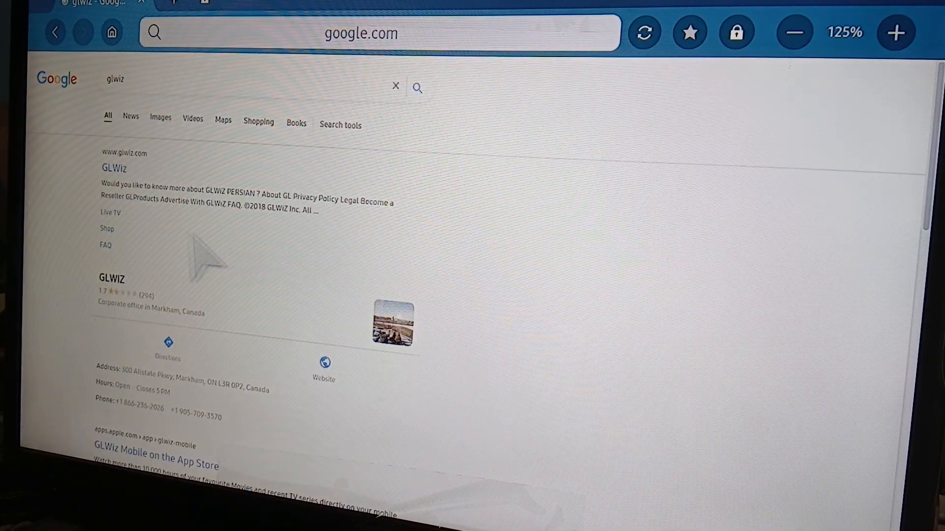
# Step: Open the GLWiz result to load the glwiz.com Persian home page
pyautogui.click(360, 33)
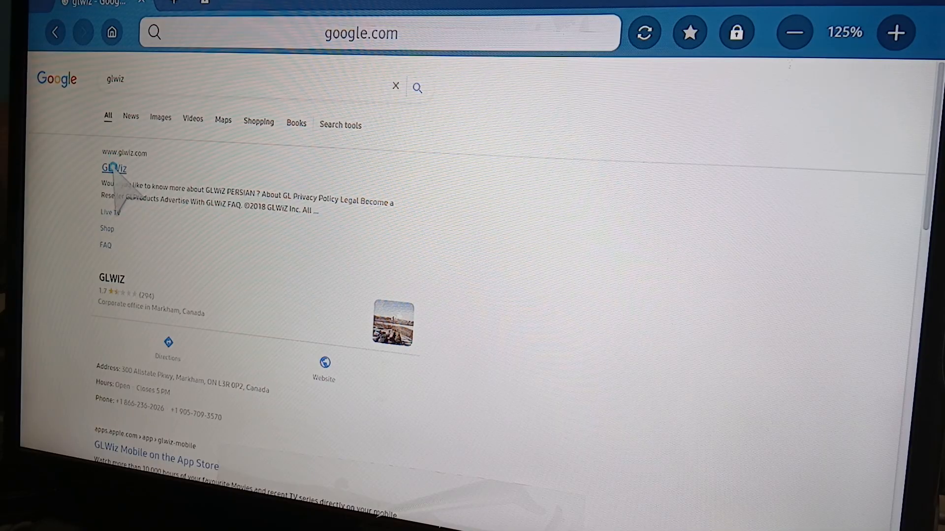
pyautogui.click(114, 168)
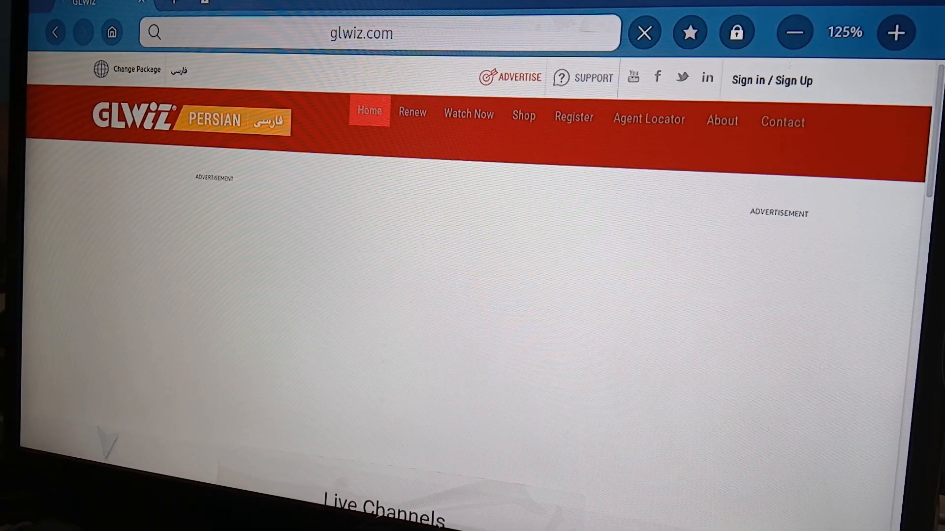
# Step: Scroll the GLWiz home page down to the Live Channels list
pyautogui.scroll(-3)
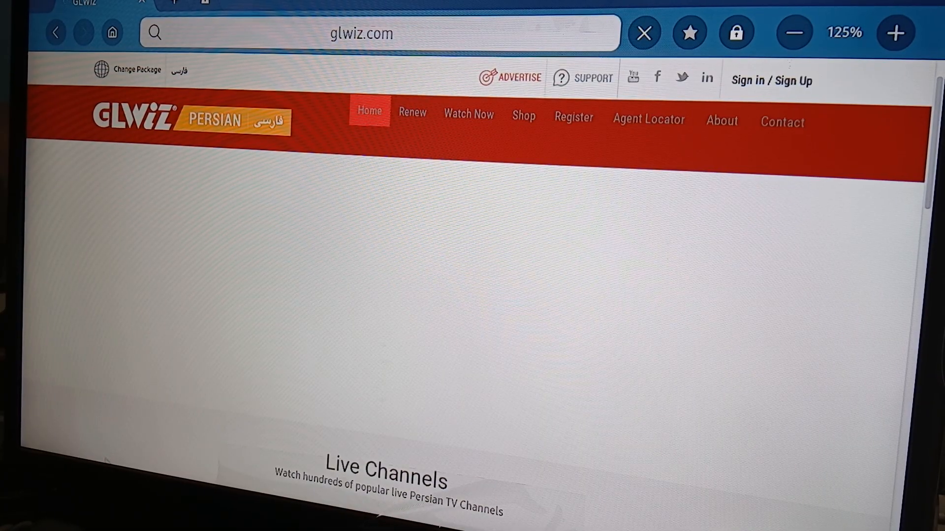
pyautogui.scroll(-3)
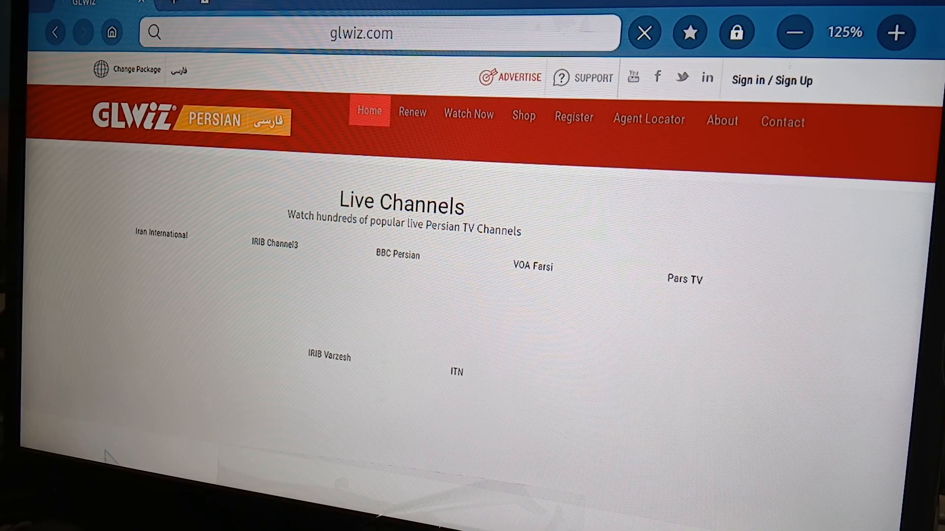
pyautogui.moveTo(120, 272)
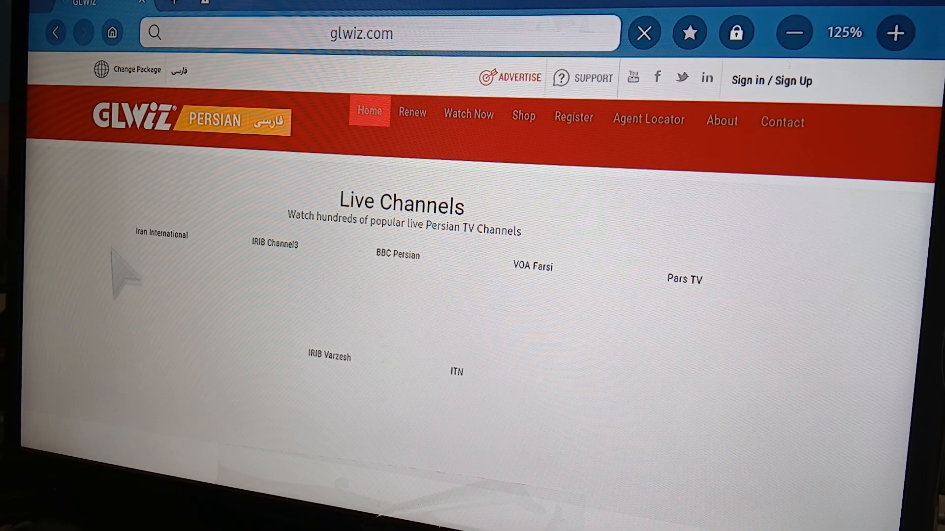
pyautogui.moveTo(280, 383)
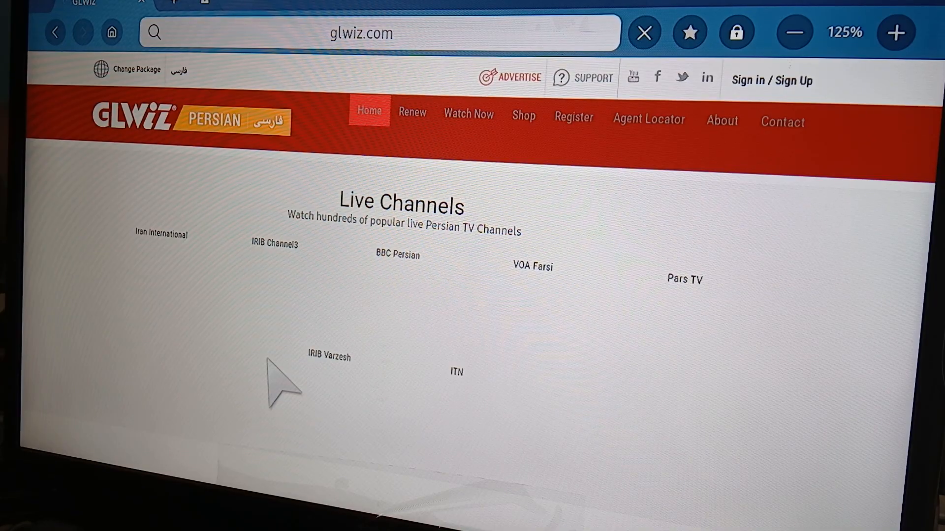